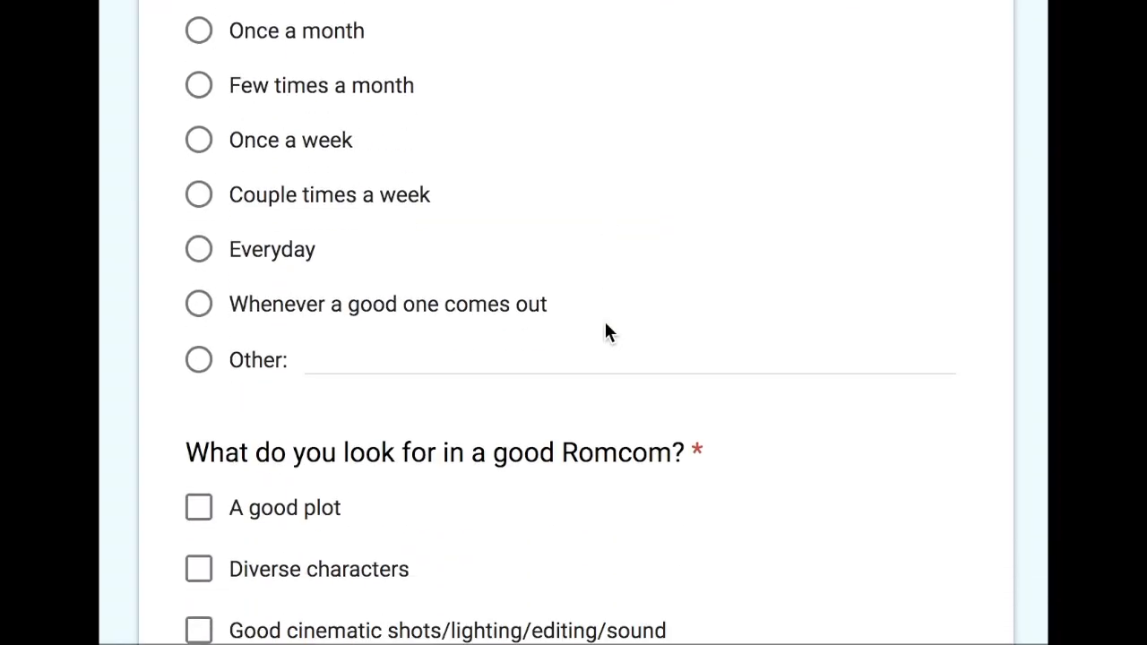
- Enter student addresses such as 'lara' in the To field and send with subject 'Rom Coms!'
{"action": "scroll", "scroll_direction": "up", "scroll_amount": 3}
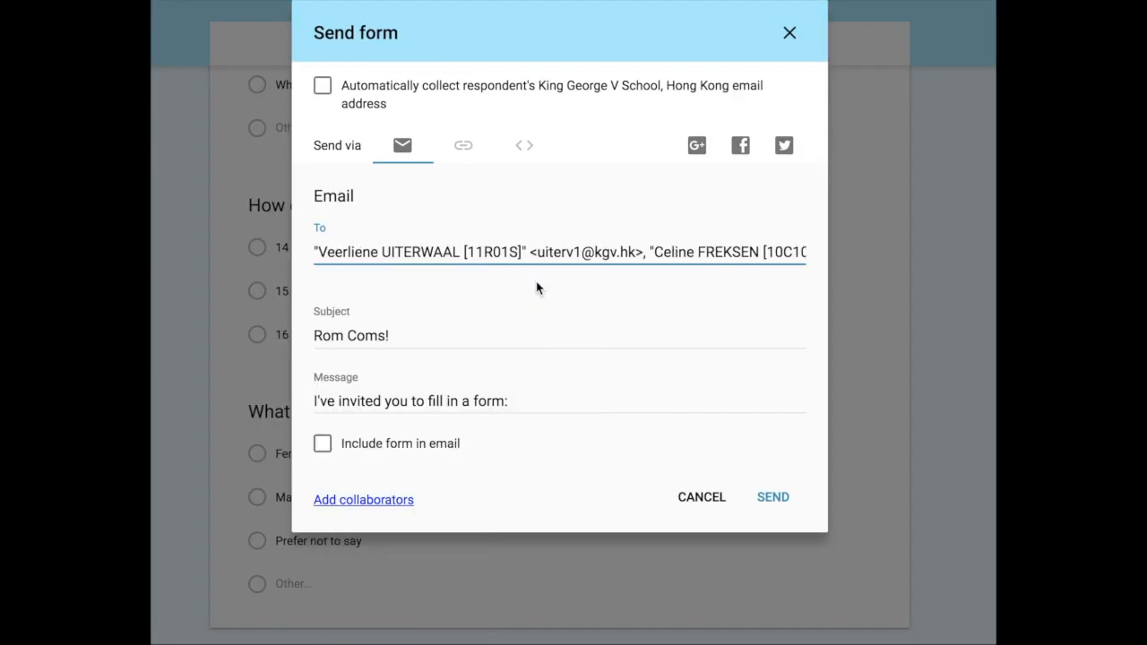
{"action": "mouse_move", "coordinate": [506, 300]}
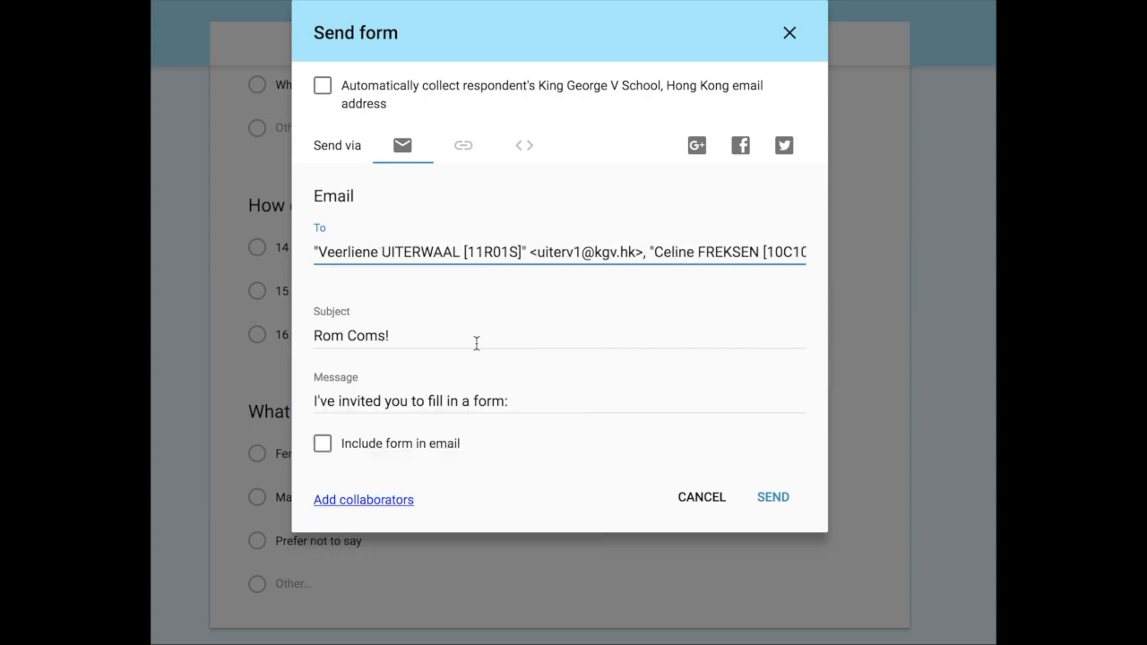
{"action": "mouse_move", "coordinate": [440, 303]}
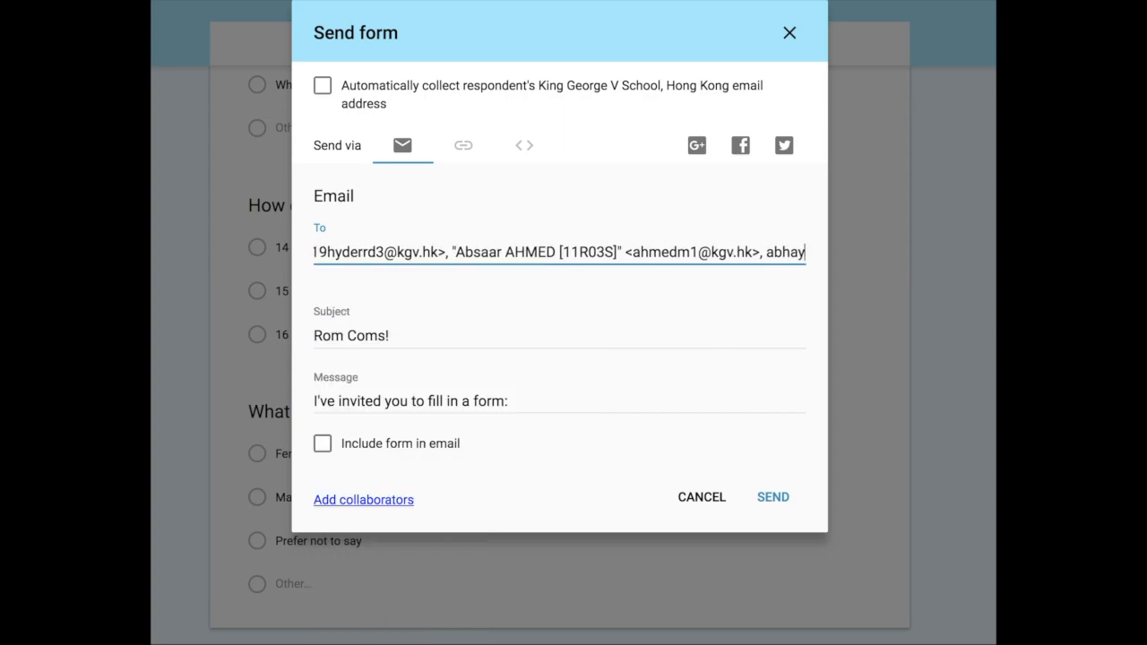
{"action": "type", "text": "lara"}
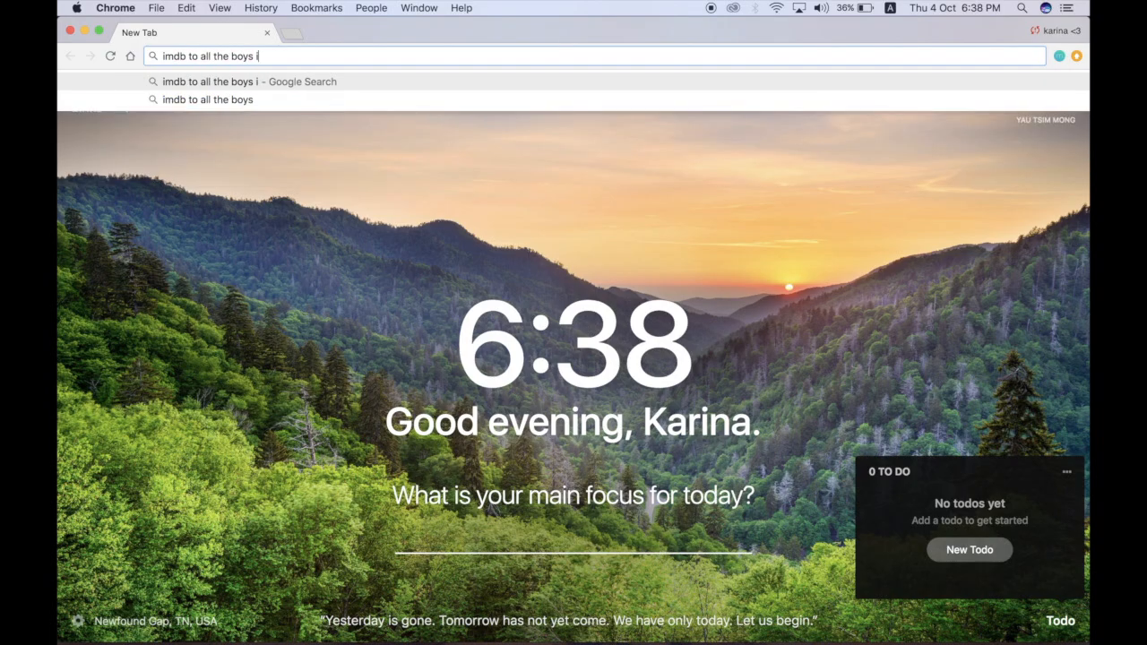
- Search the web for the IMDb page of 'To All the Boys I've Loved Before'
{"action": "key", "text": "enter"}
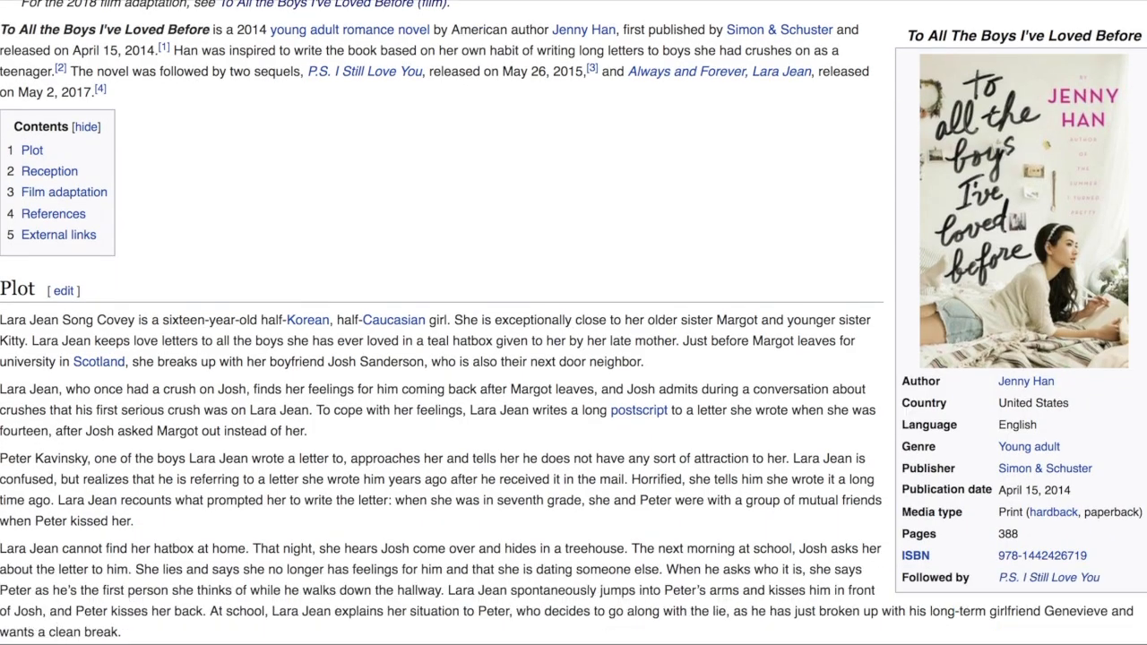
- Scroll the Wikipedia article, then the fan site's cast videos and news posts
{"action": "scroll", "scroll_direction": "down", "scroll_amount": 3}
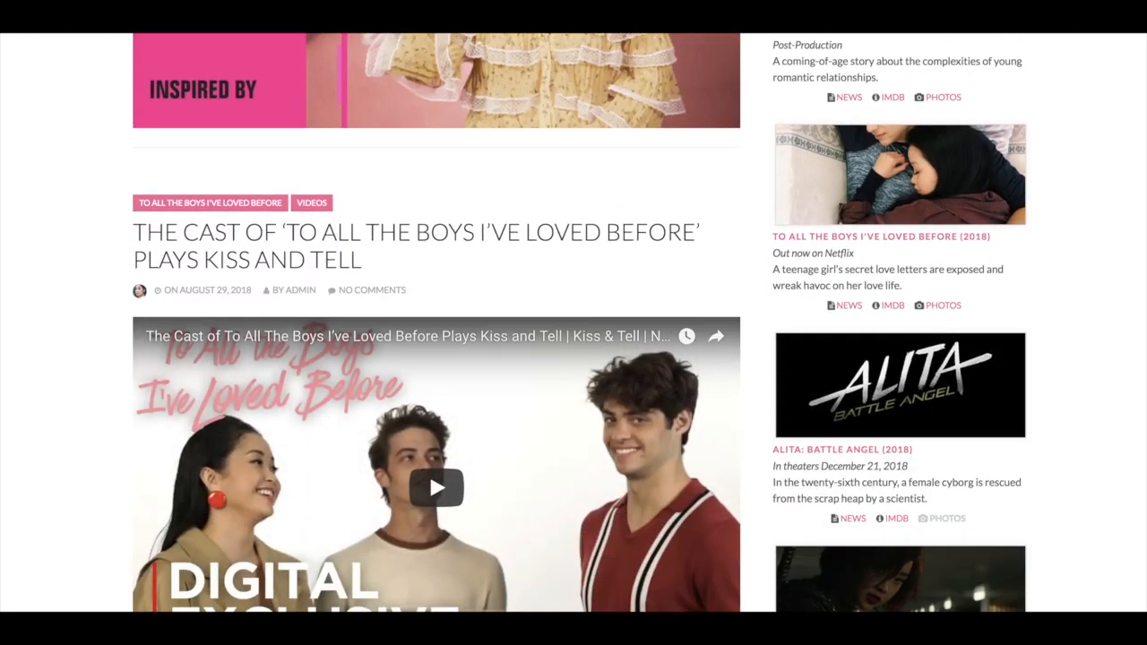
{"action": "scroll", "scroll_direction": "down", "scroll_amount": 3}
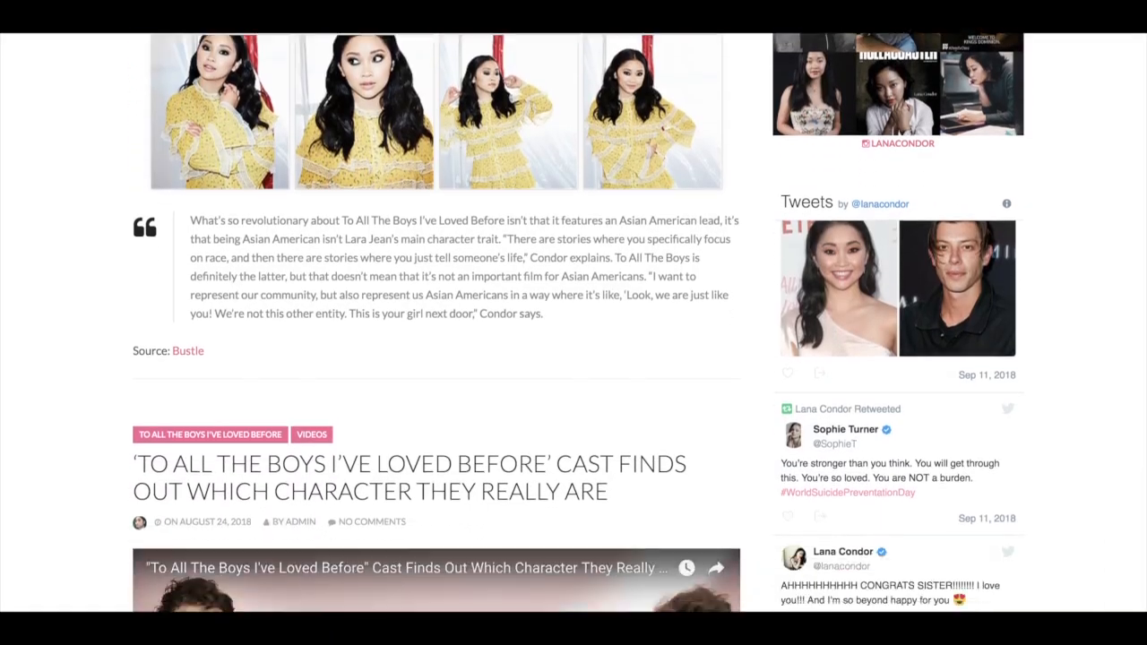